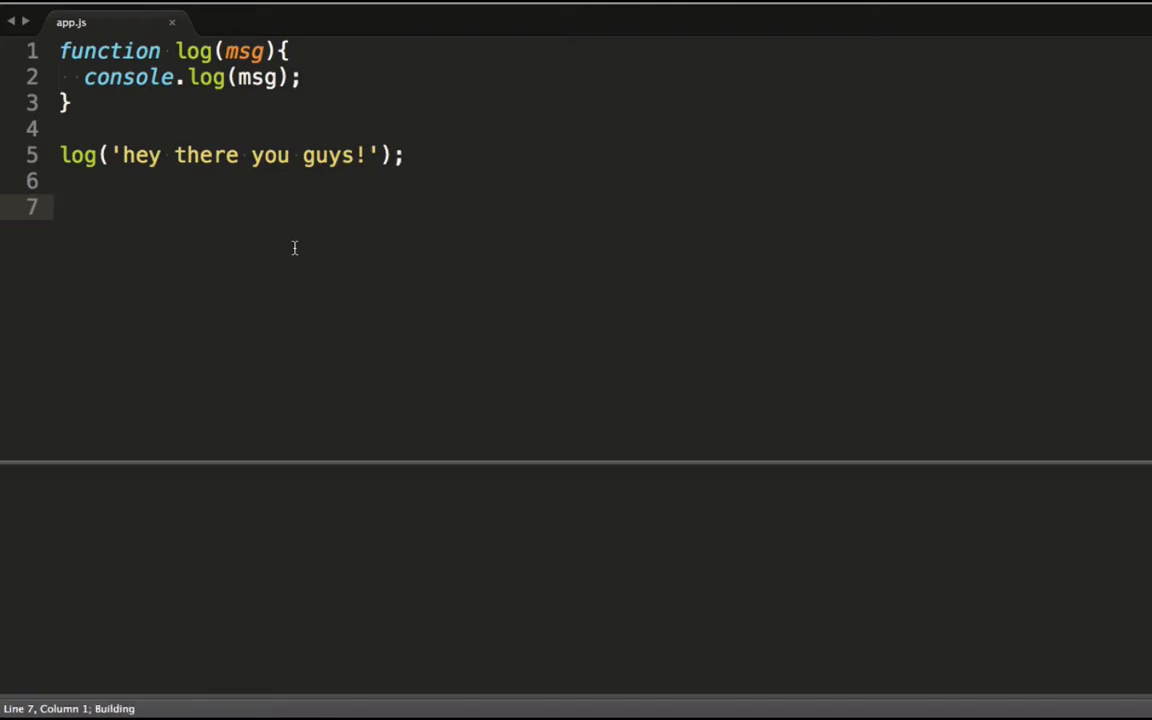
- Build the script so the panel prints 'hey there you guys!' from the log call
{"action": "key", "text": "ctrl+b"}
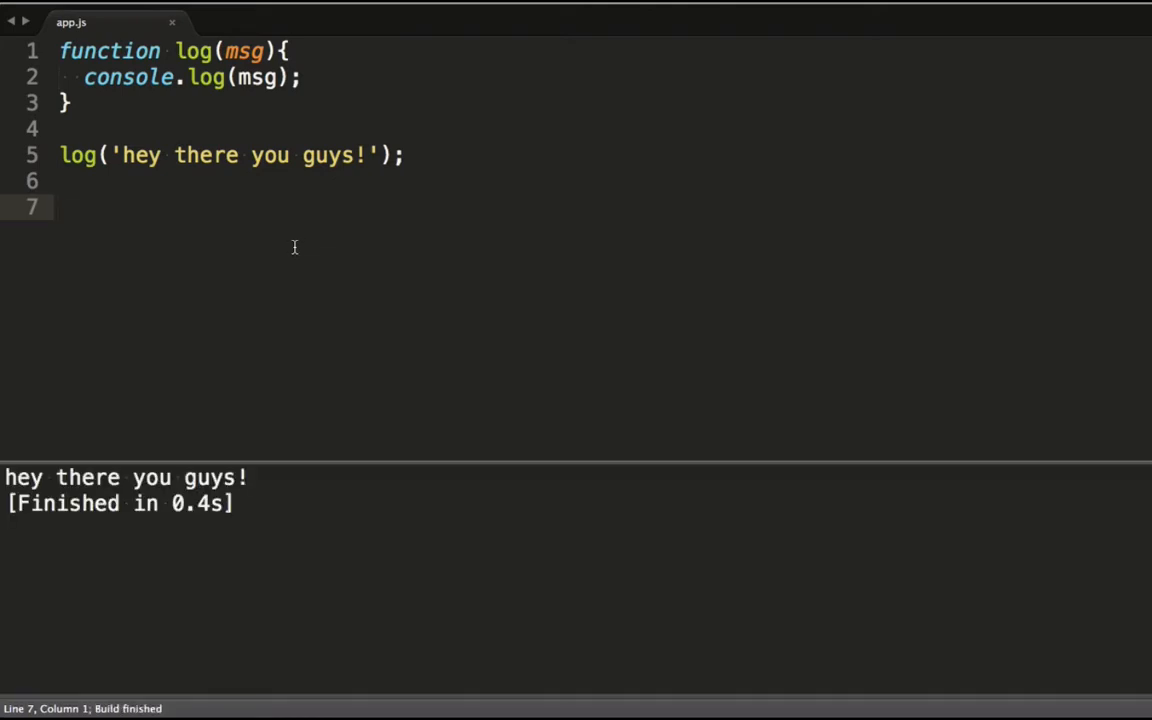
{"action": "mouse_move", "coordinate": [292, 234]}
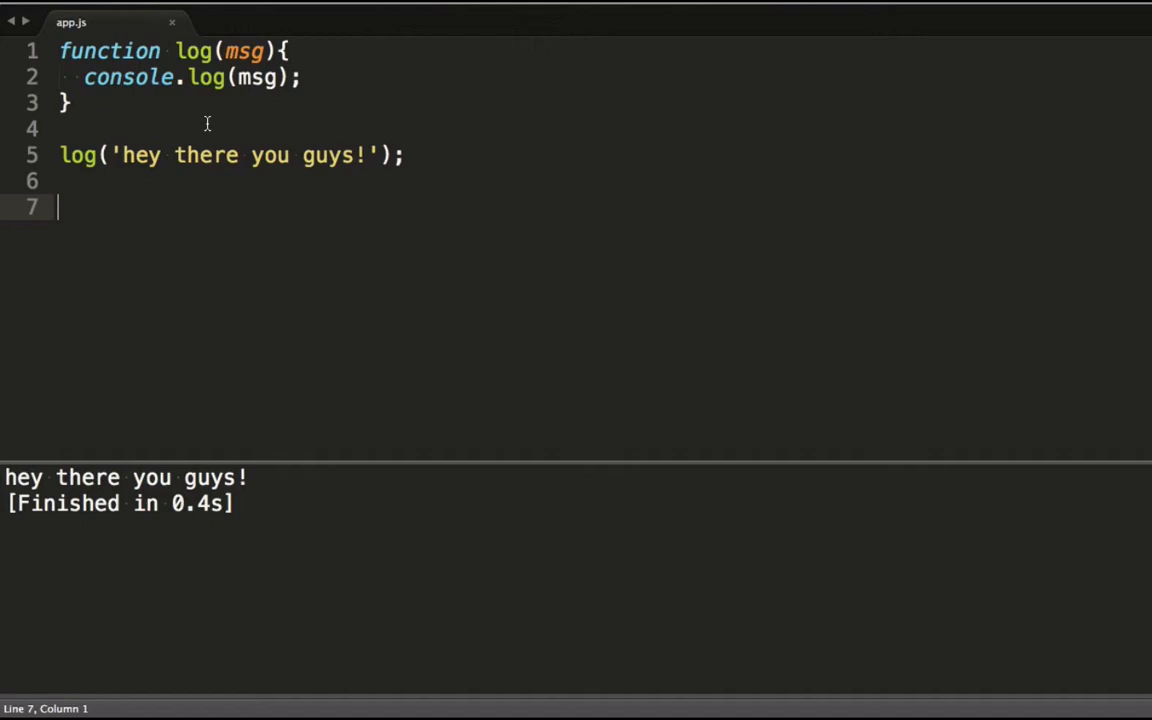
- Add a level parameter and log `${level.toUpperCase()}: ${msg}`, yielding a TypeError on build
{"action": "type", "text": ", level"}
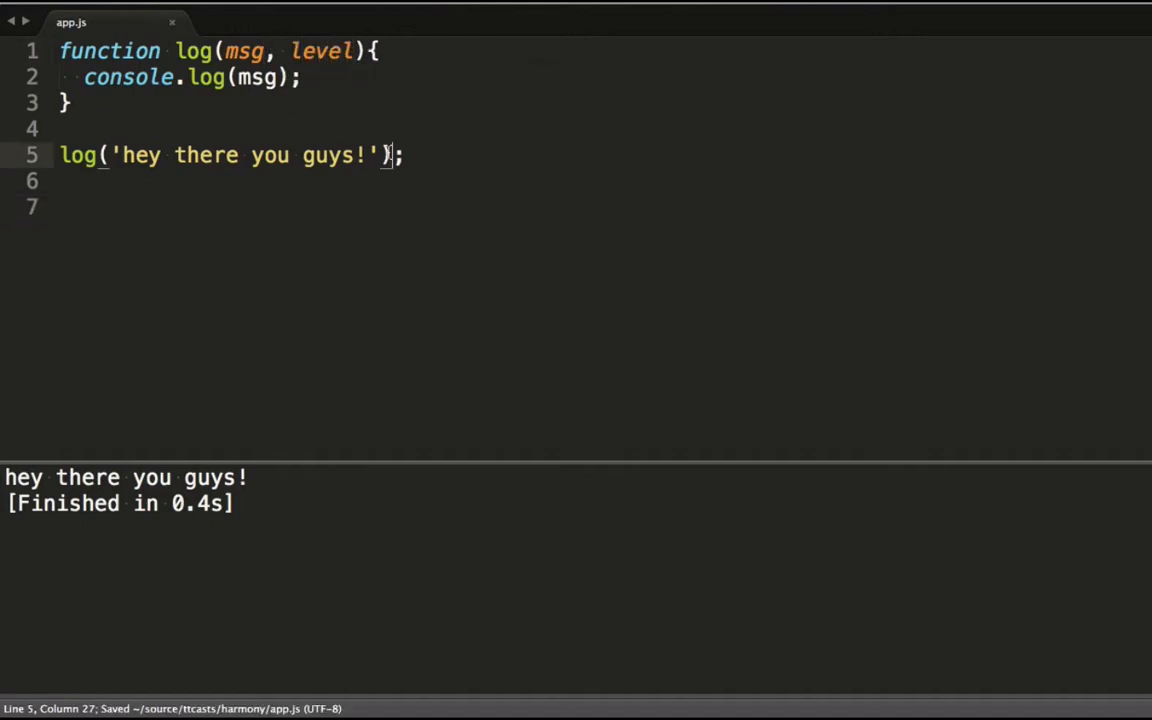
{"action": "type", "text": "`"}
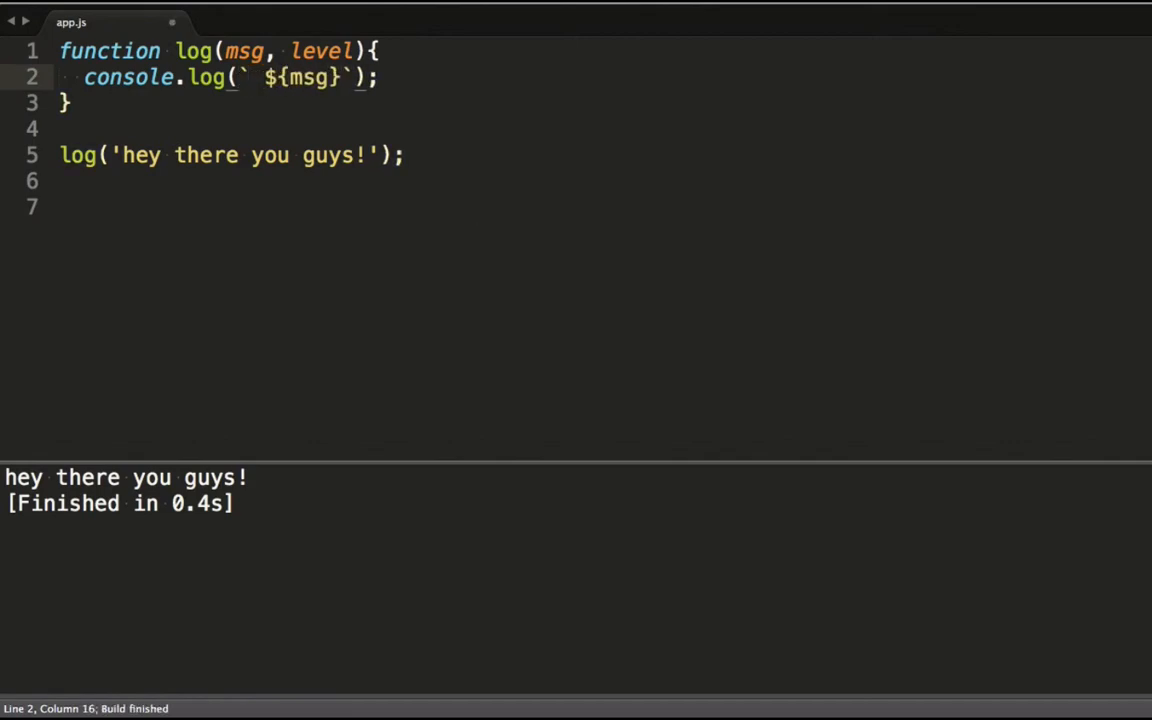
{"action": "type", "text": "${level}:"}
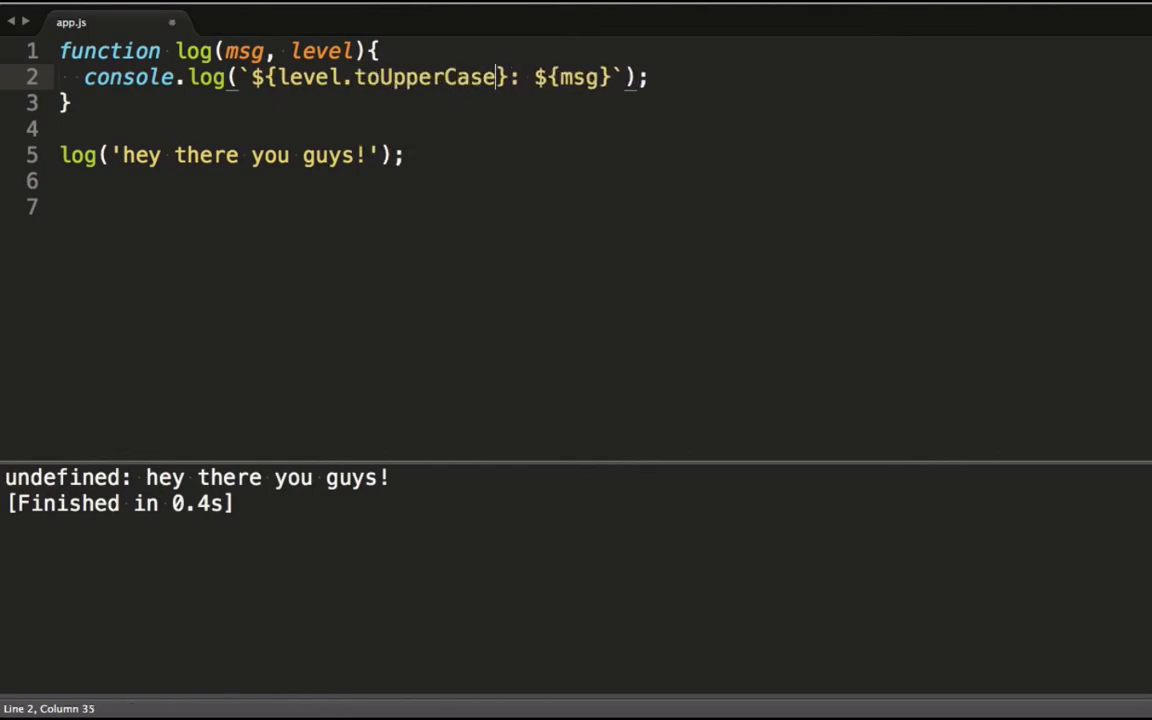
{"action": "type", "text": "()"}
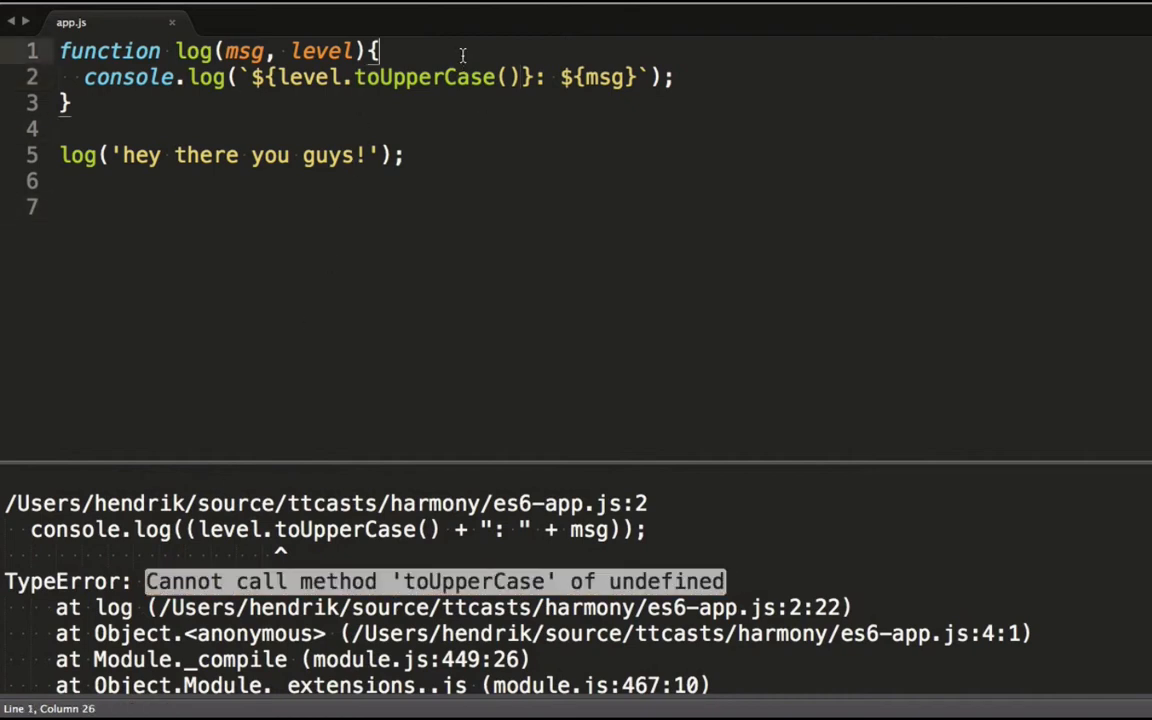
{"action": "type", "text": "level"}
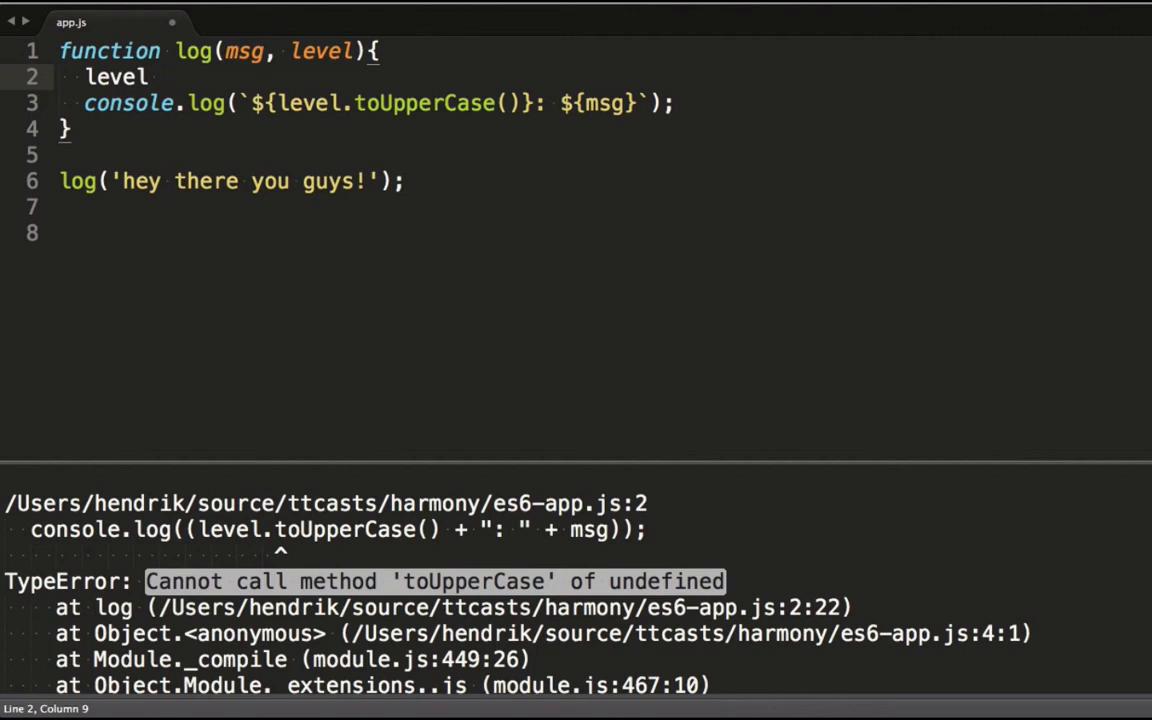
- Add the fallback level = level || 'debug' so the build prints 'DEBUG: hey there you guys!'
{"action": "type", "text": "= level || 'debug';"}
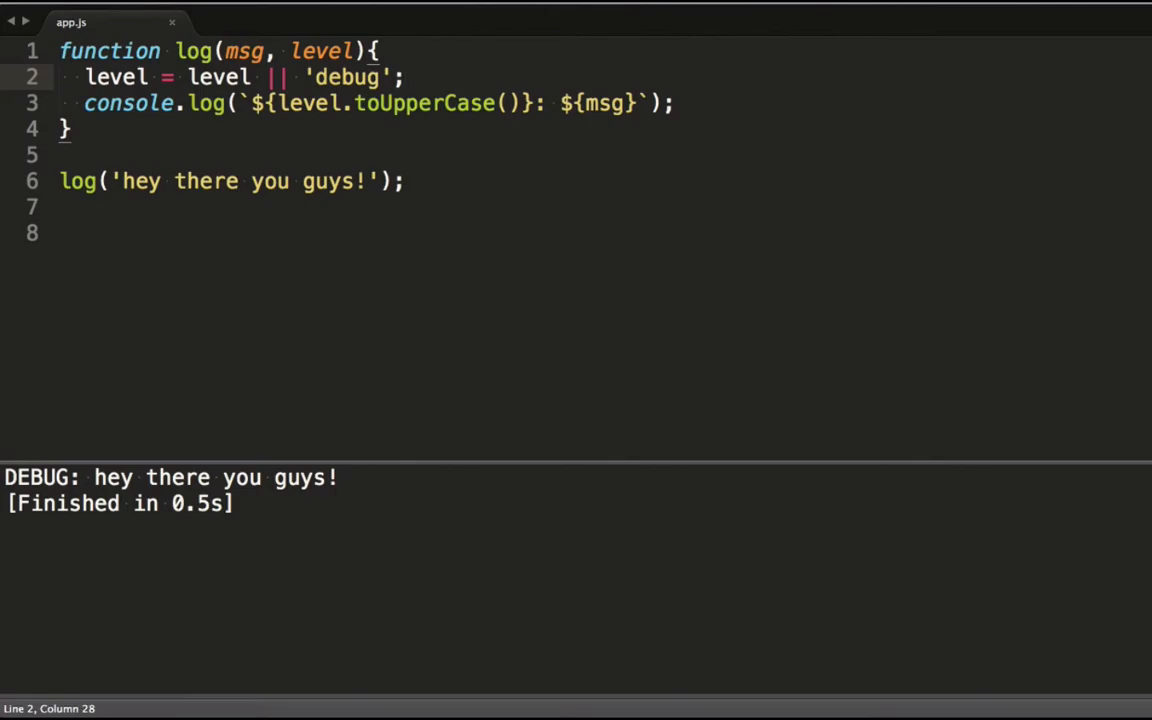
- Add a second call with 'warn' and use the ES6 default level='debug' in the signature
{"action": "type", "text": "log('hey there you guys!', 'warn');"}
{"action": "left_click", "coordinate": [220, 50]}
{"action": "type", "text": "='"}
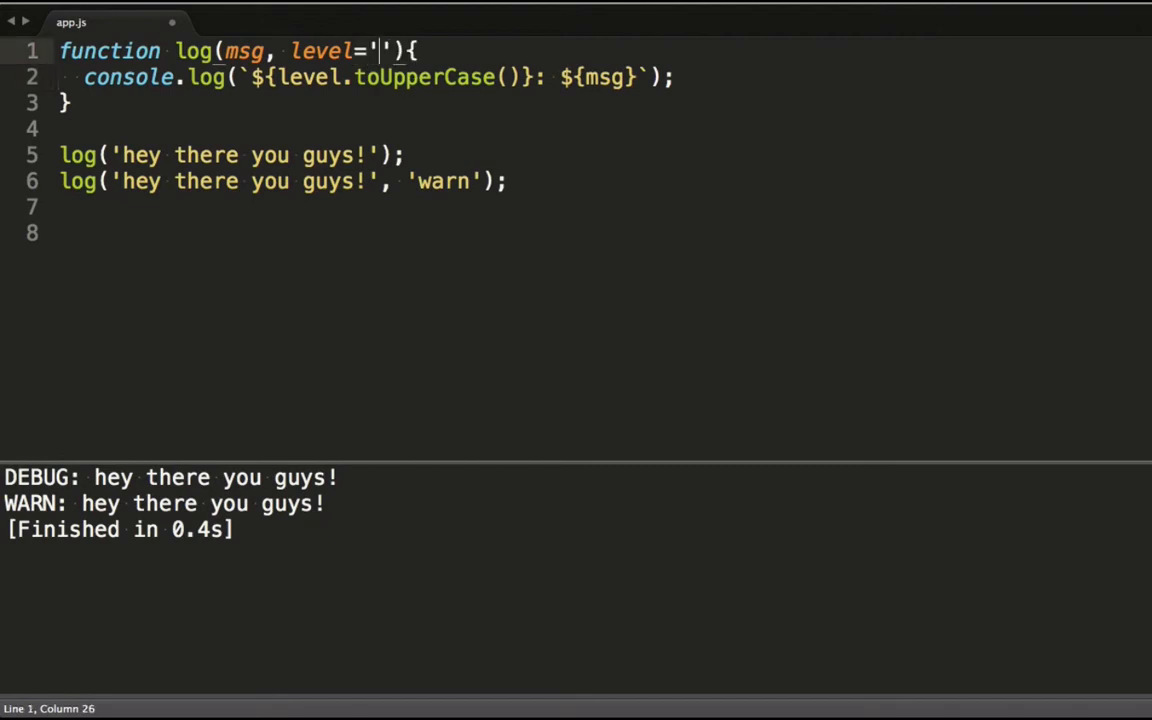
{"action": "type", "text": "debug"}
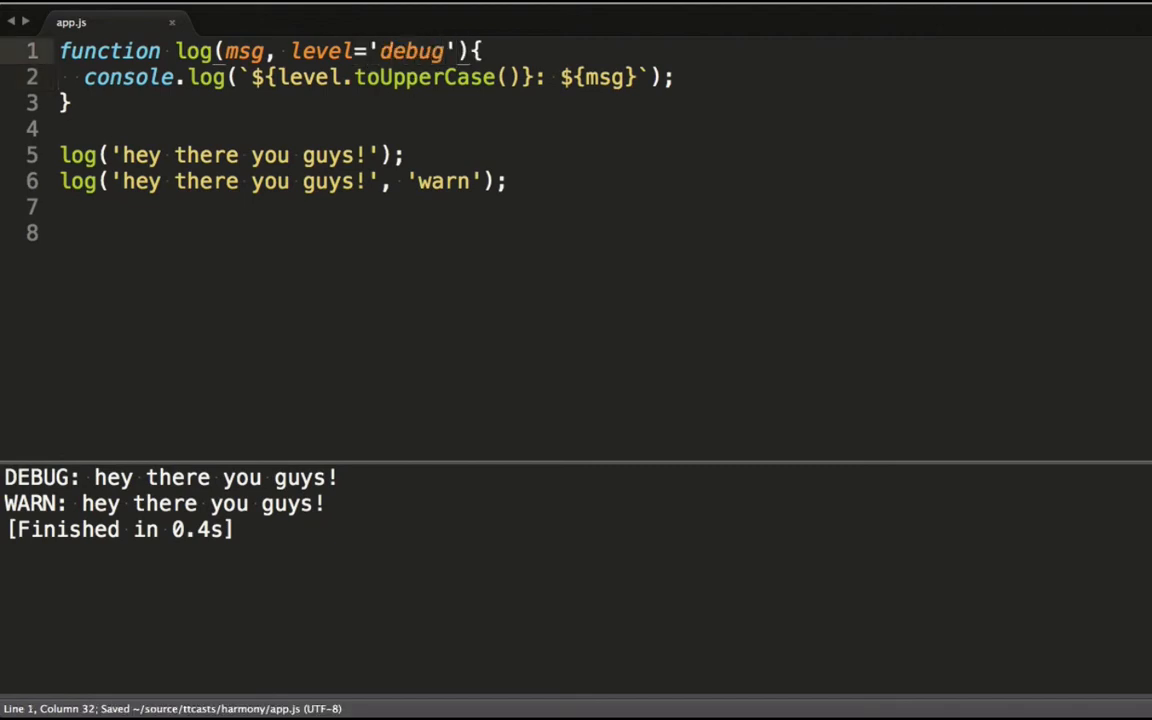